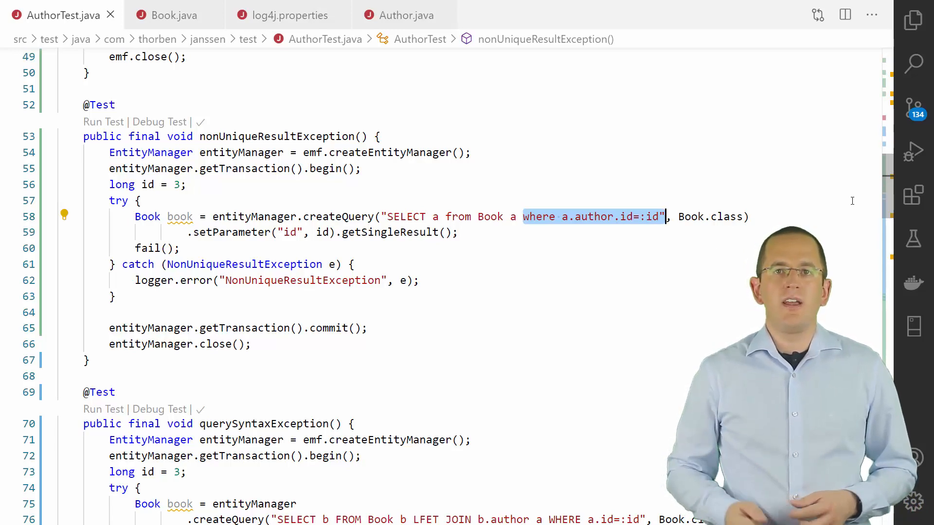
Inspect the SQLGrammarException trace reporting the syntax error near LFET
scroll("down", 3)
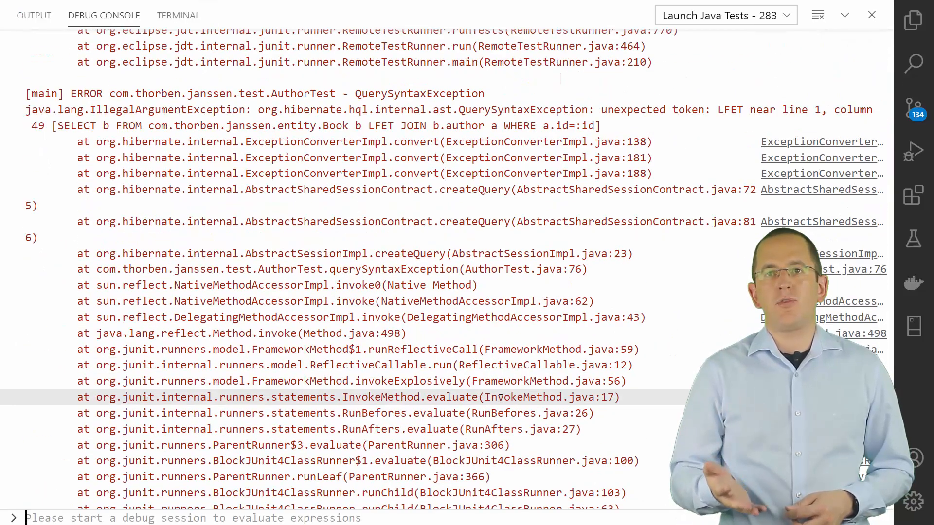
double_click(731, 110)
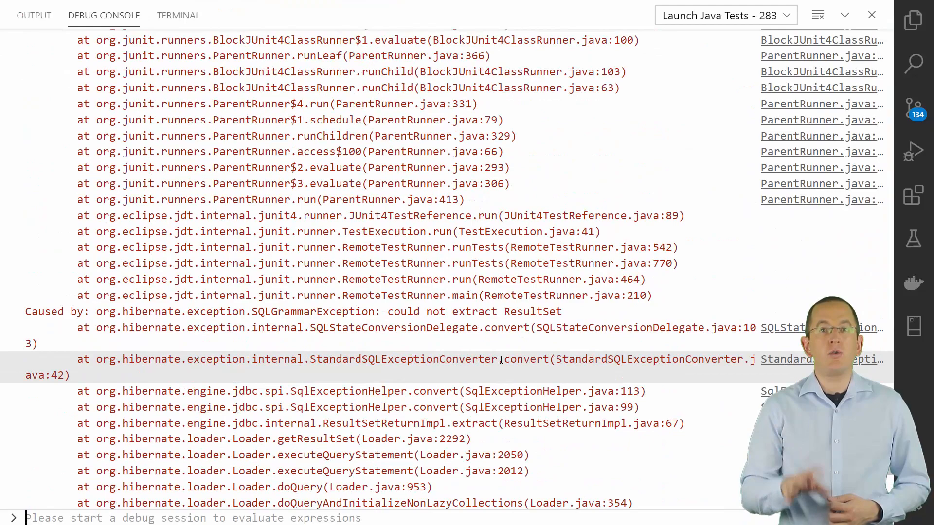
scroll("up", 3)
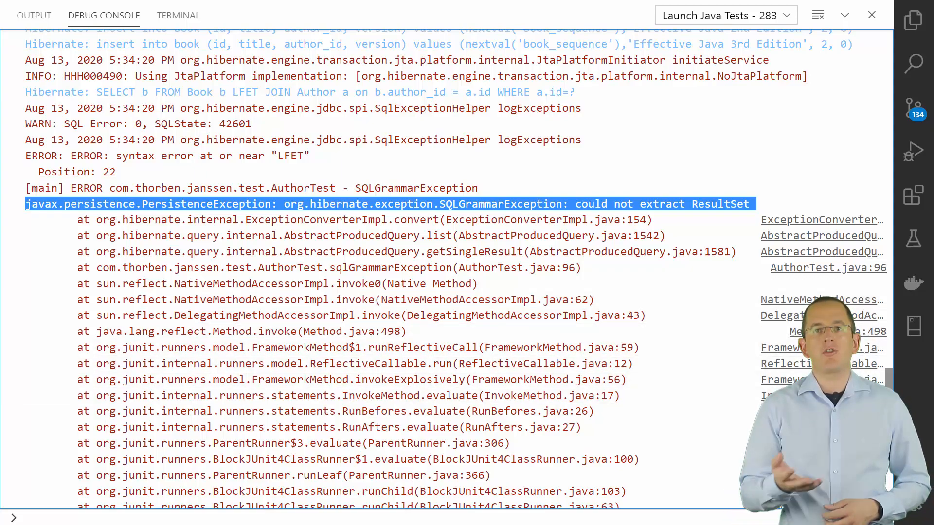
Read the LazyInitializationException 'no Session' trace, then return to the test code
scroll("down", 3)
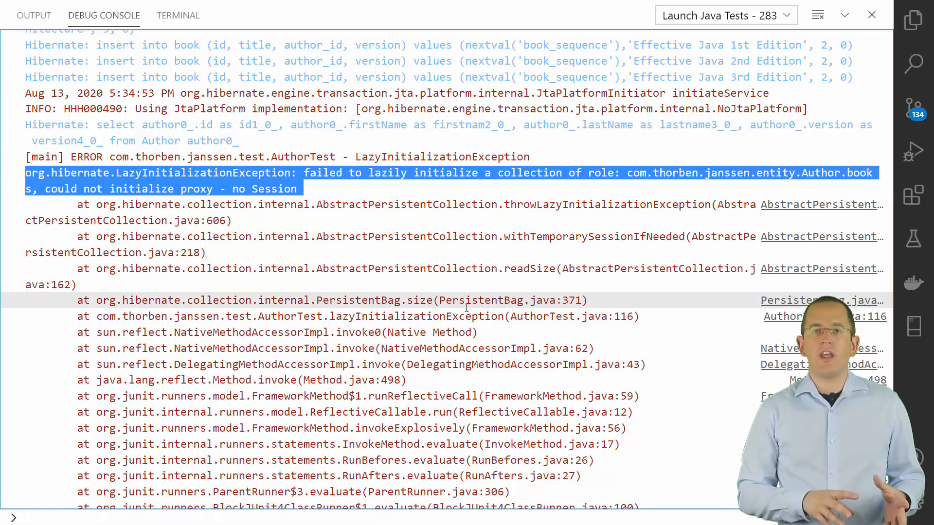
left_click(53, 14)
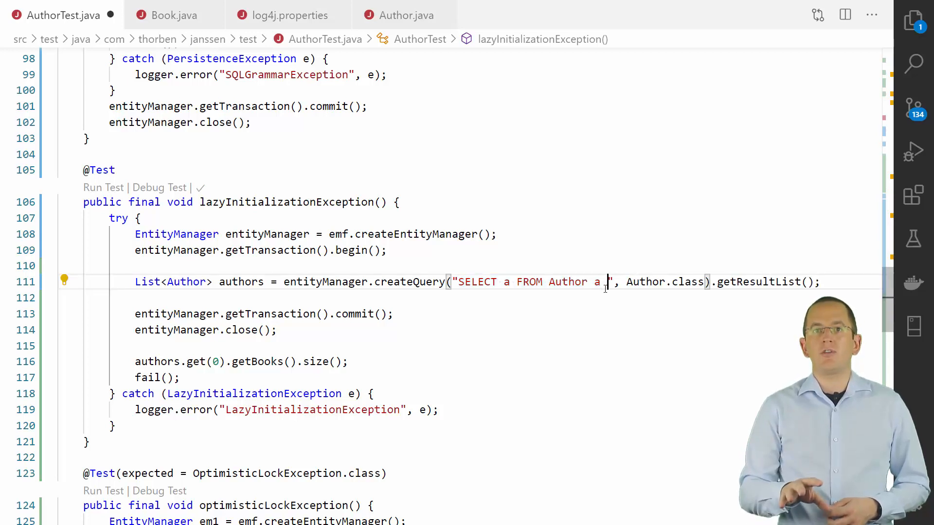
Add JOIN FETCH a.books to the query, review the MultipleBagFetchException output, and switch to Author.java
type("JOIN FETCH a.books")
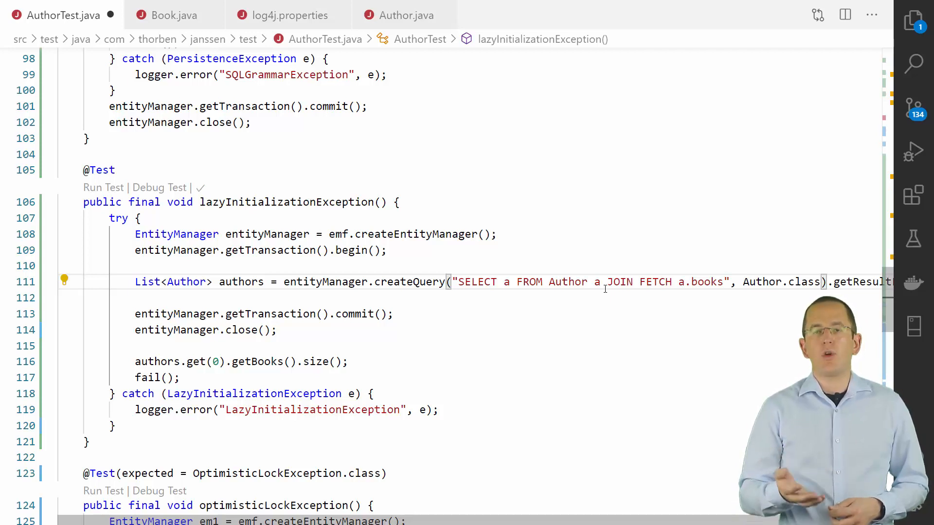
scroll("down", 3)
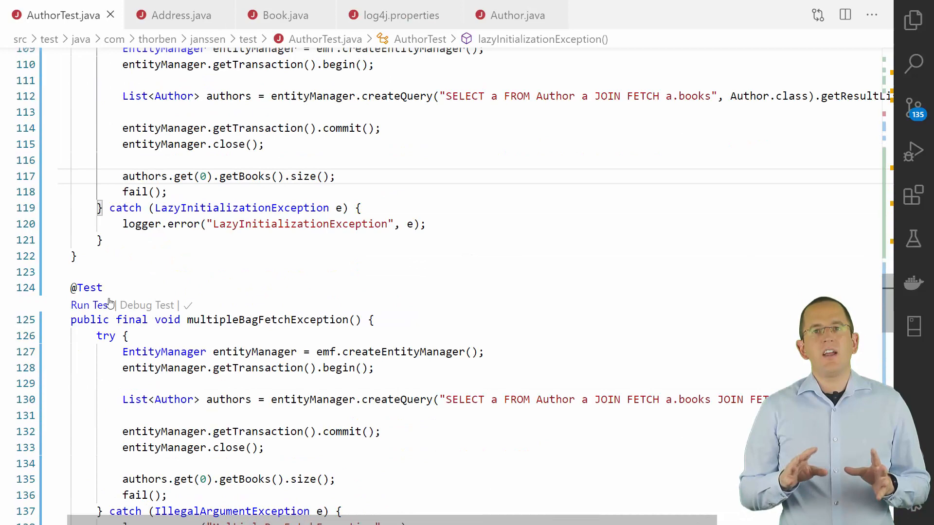
scroll("down", 3)
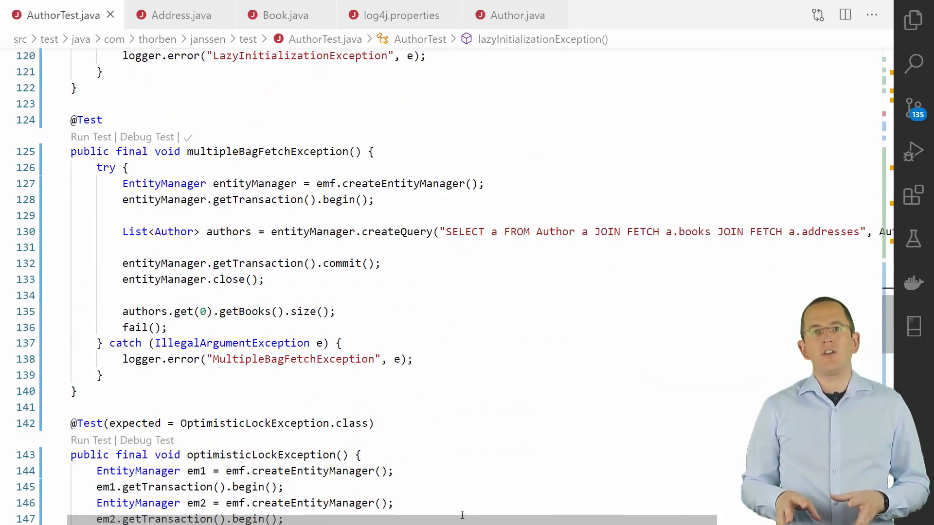
scroll("right", 3)
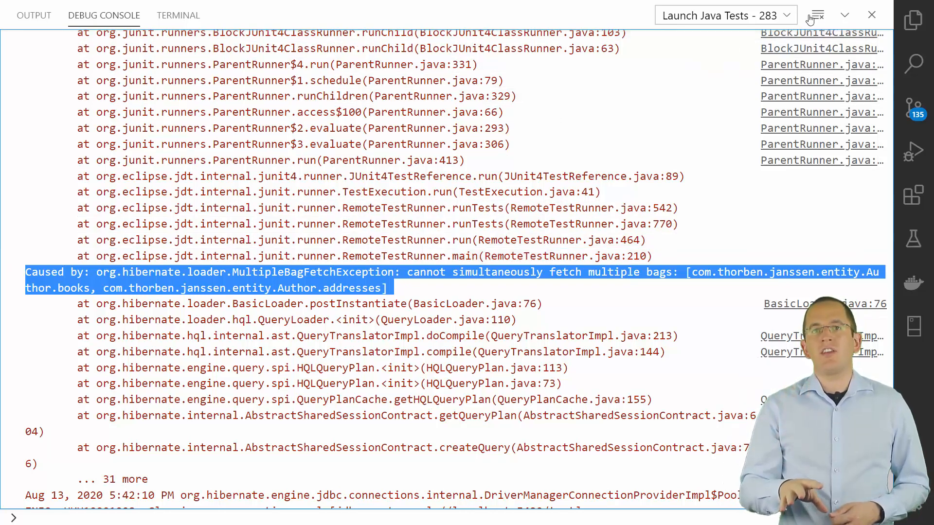
left_click(56, 14)
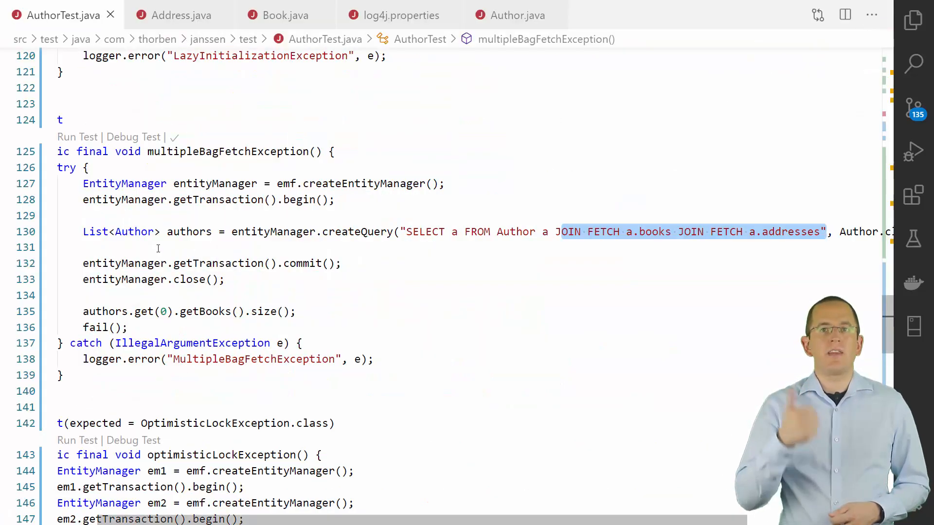
left_click(516, 15)
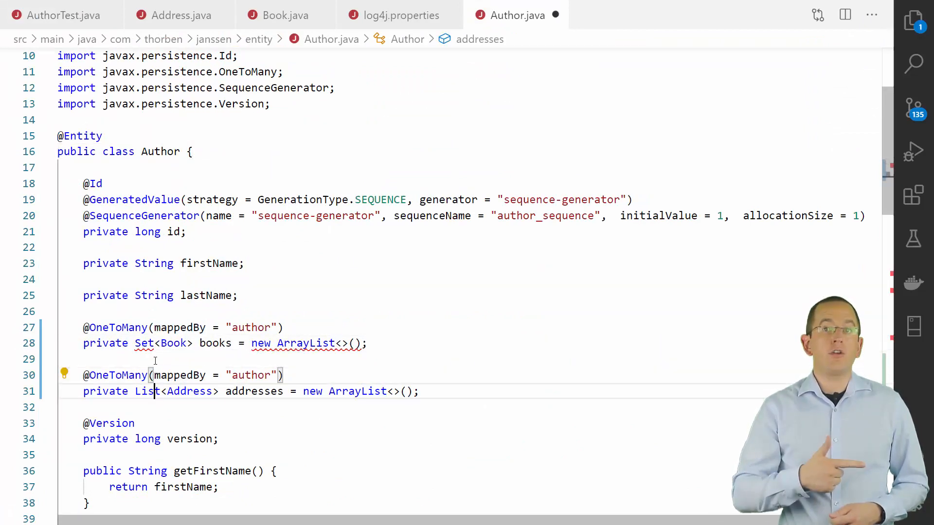
Change Author.books from a List to a Set
type("Set")
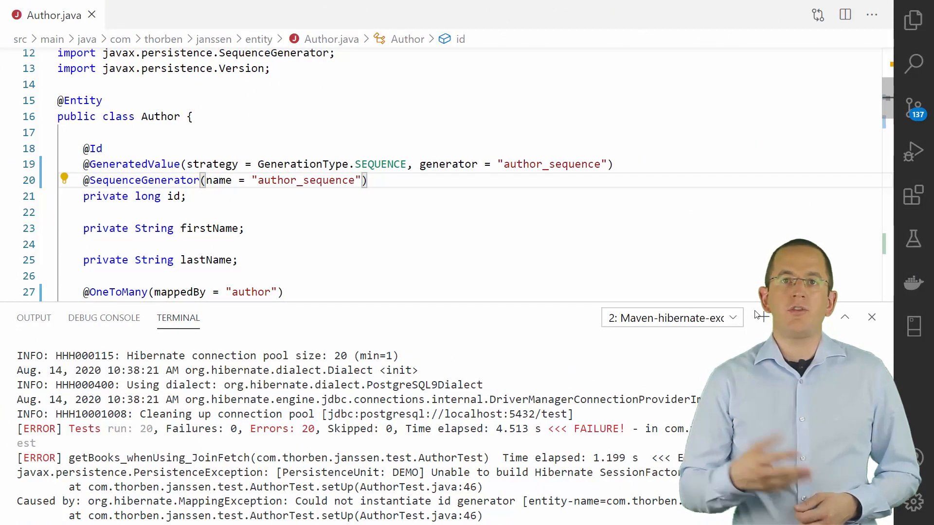
left_click(845, 317)
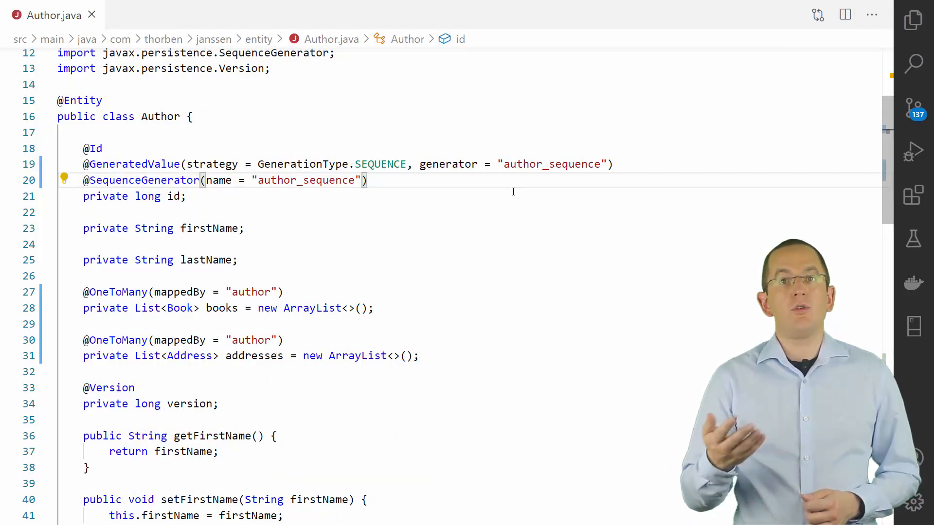
type(", all")
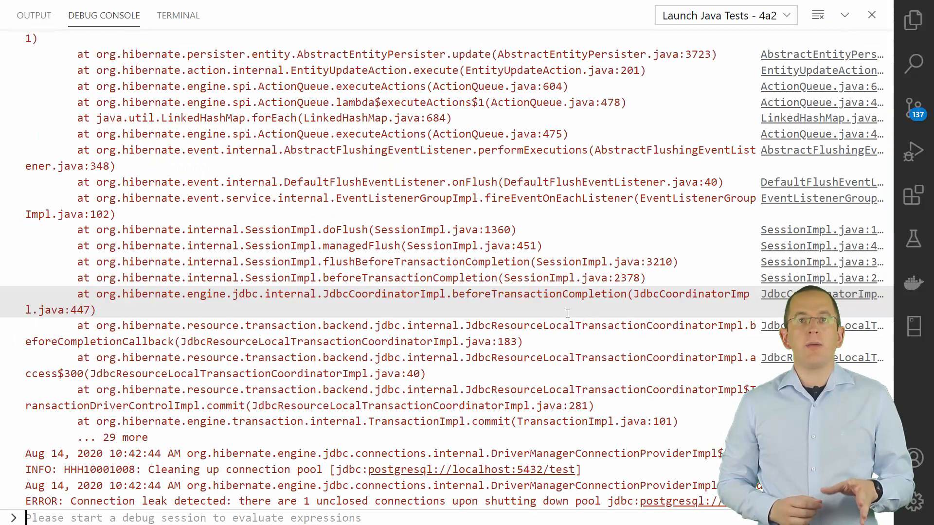
Hide the test output and scroll AuthorTest.java to the persistentObjectException test
scroll("up", 3)
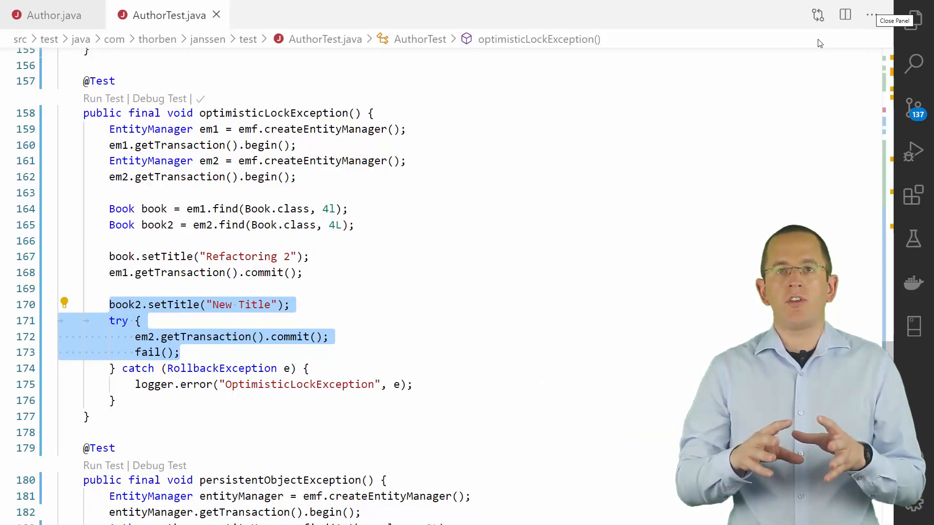
left_click(378, 296)
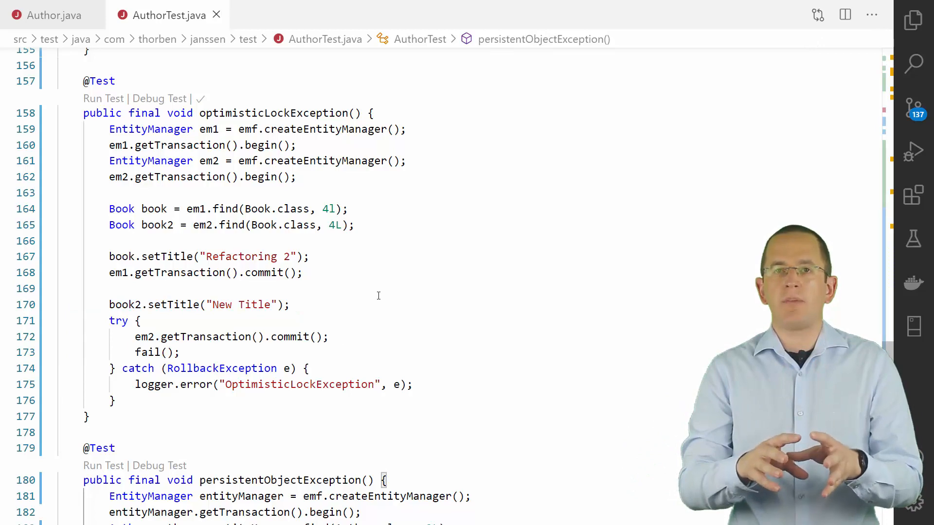
scroll("down", 3)
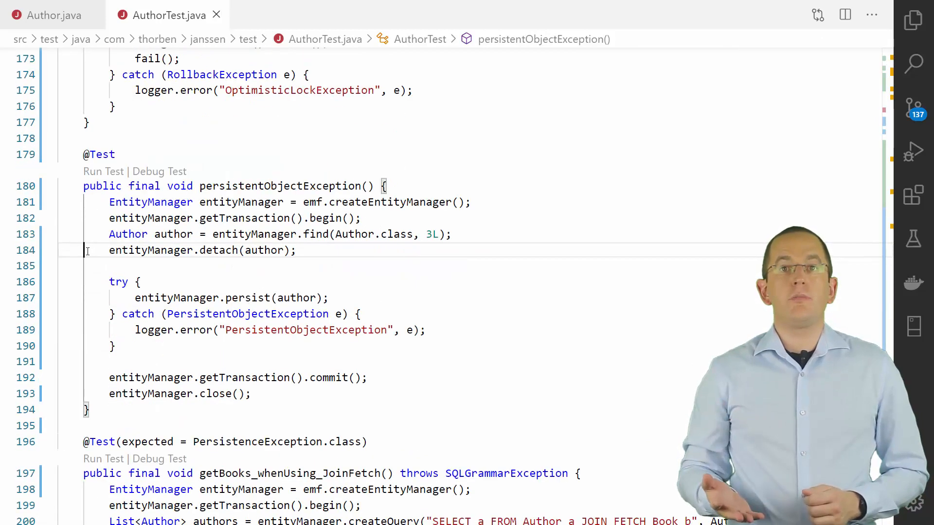
Replace entityManager.persist(author) with merge for the detached author
double_click(247, 315)
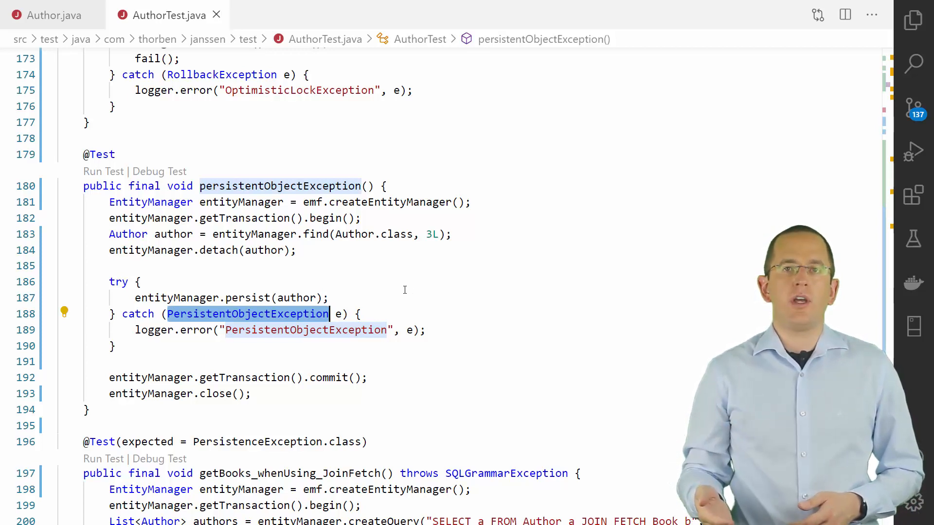
left_click(110, 250)
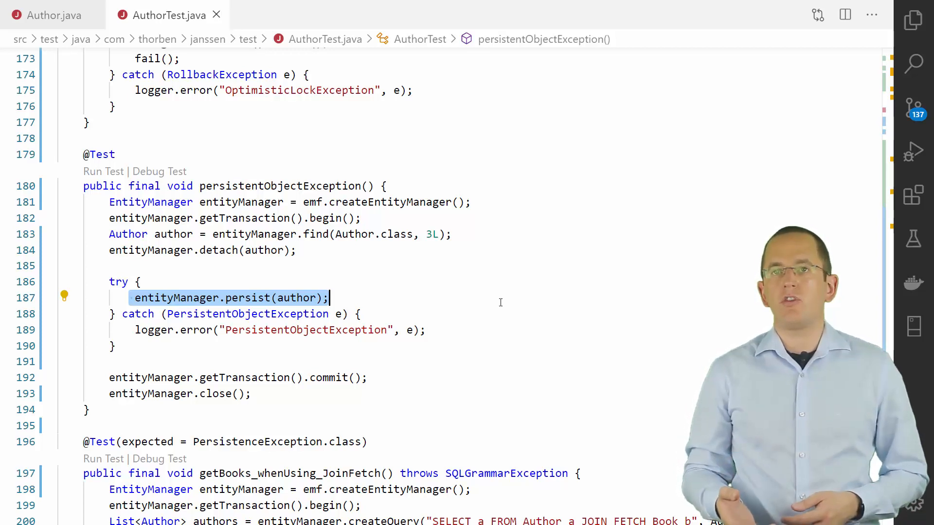
mouse_move(427, 291)
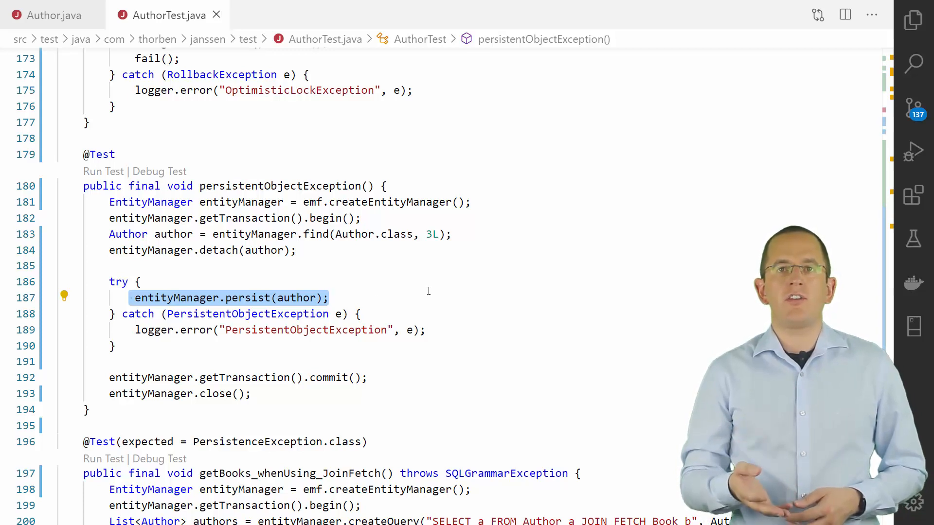
type("merge")
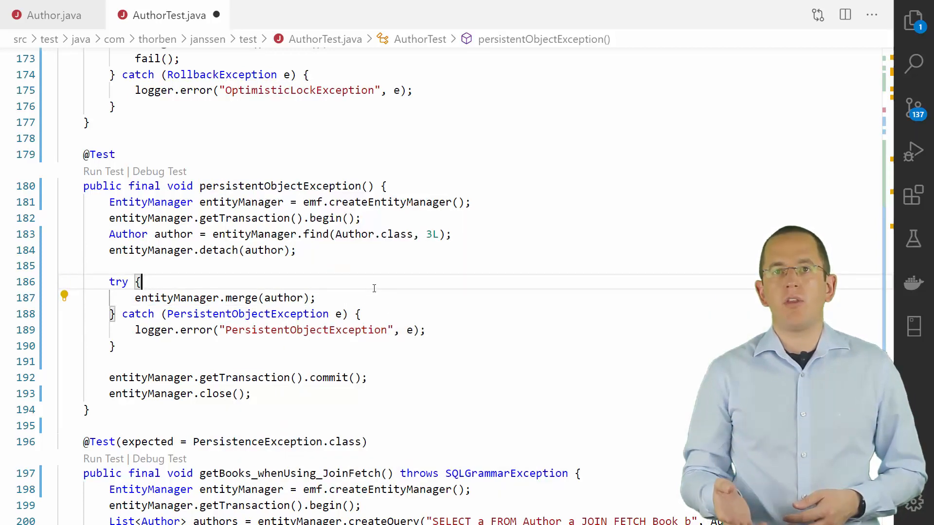